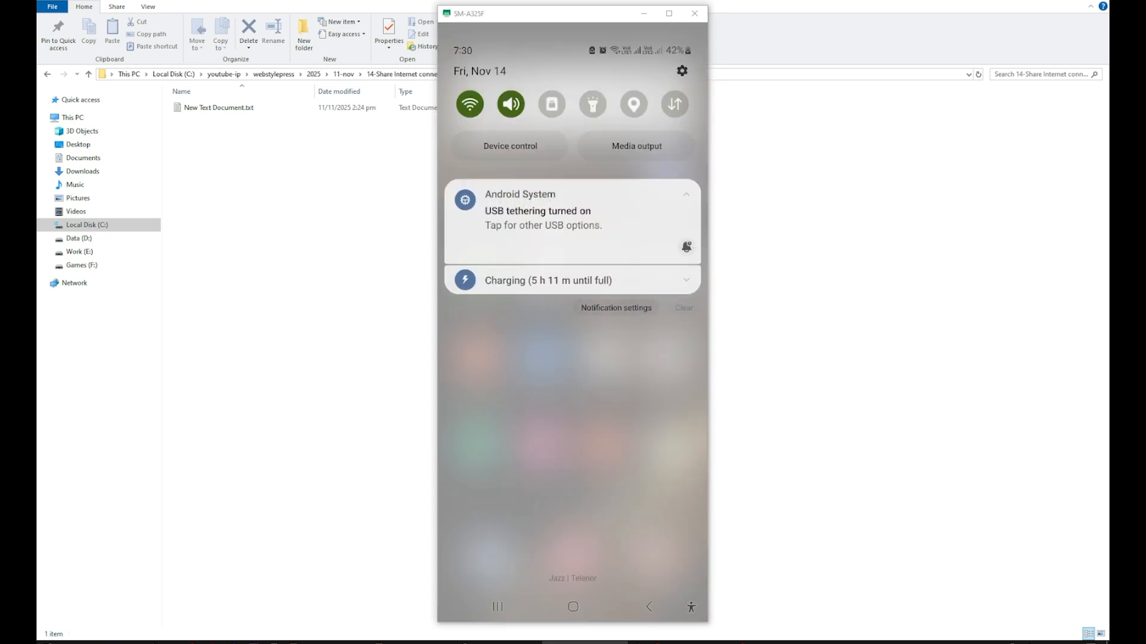
- Pull the notification shade down fully so every quick-settings toggle is visible
{"action": "left_click", "coordinate": [544, 226]}
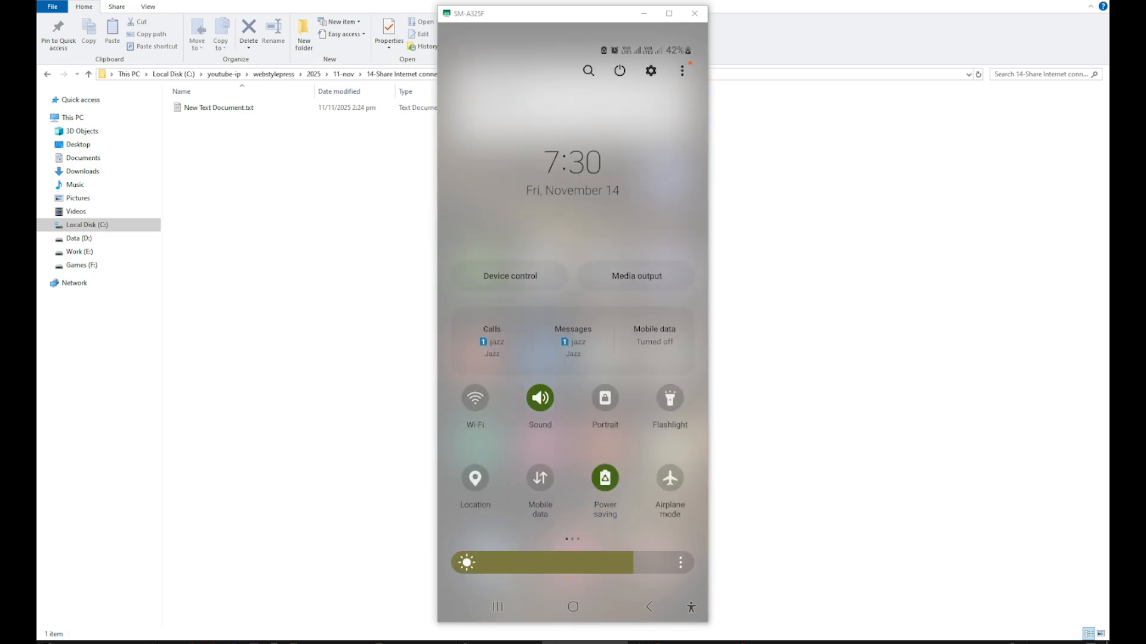
- Go into the phone's Connections settings listing Mobile Hotspot and Tethering
{"action": "left_click", "coordinate": [539, 477]}
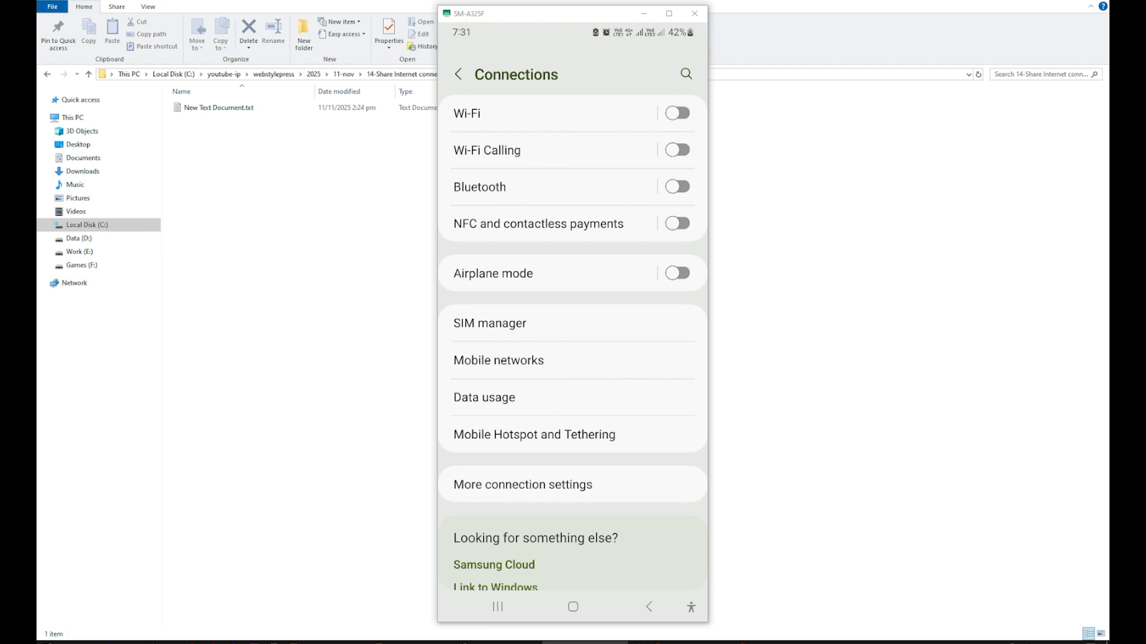
- Return the phone to its home screen and show the PC's network flyout with Network 4 connected
{"action": "left_click", "coordinate": [534, 434]}
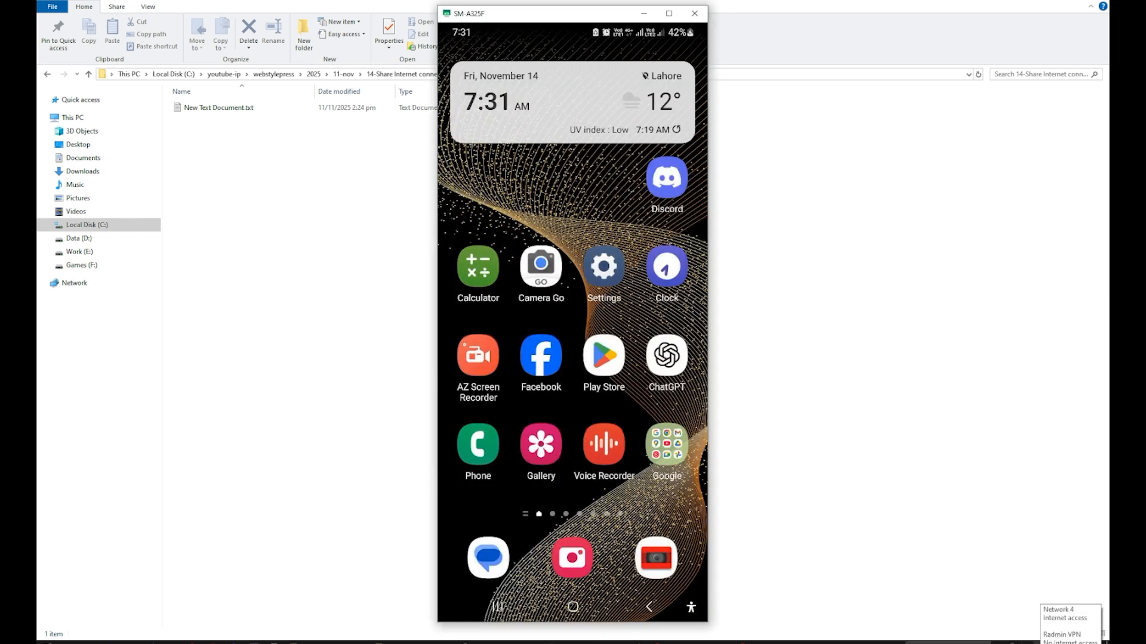
{"action": "left_click", "coordinate": [1063, 611]}
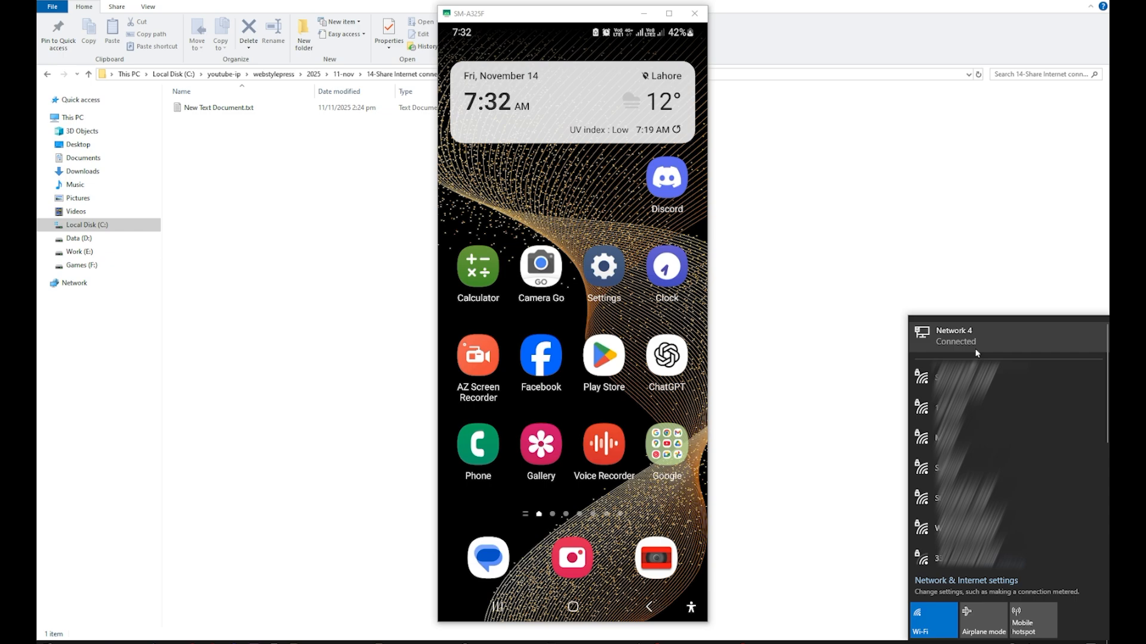